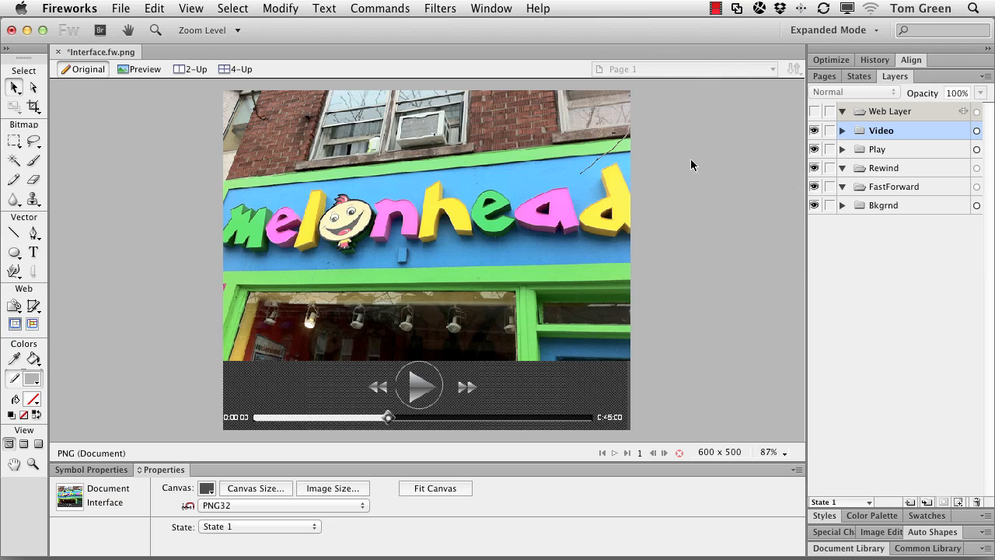
mouse_move(879, 148)
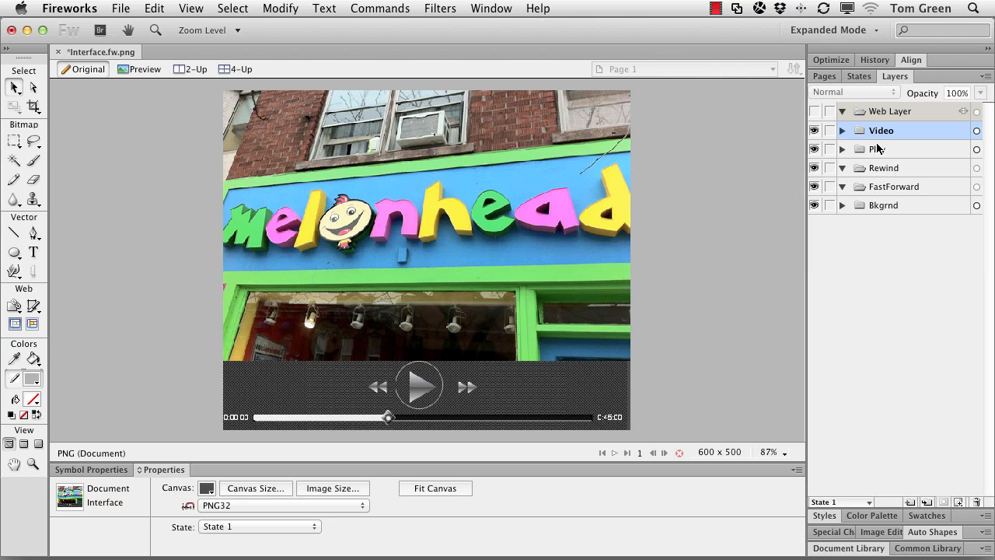
Expand the Video and Play layer folders and select the Play button symbol
click(842, 130)
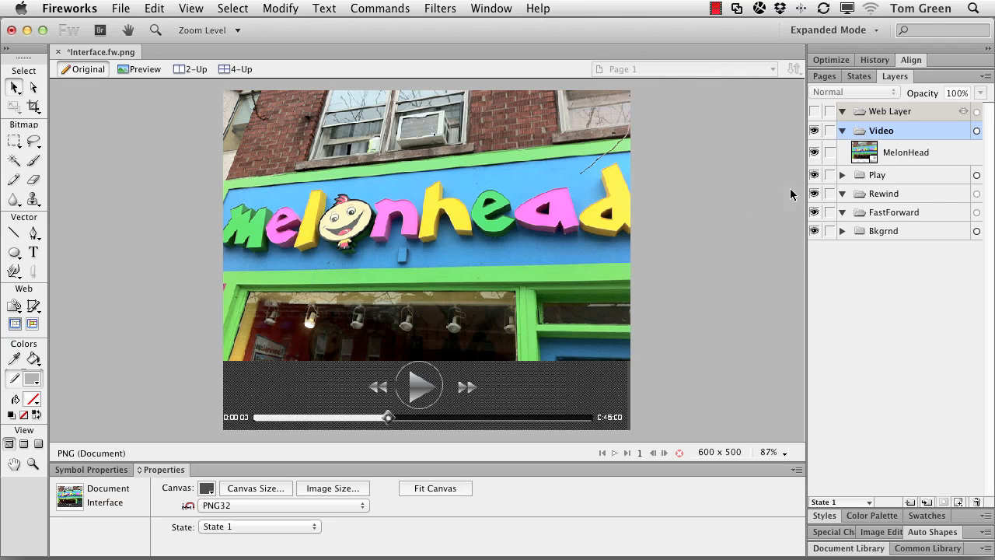
mouse_move(875, 164)
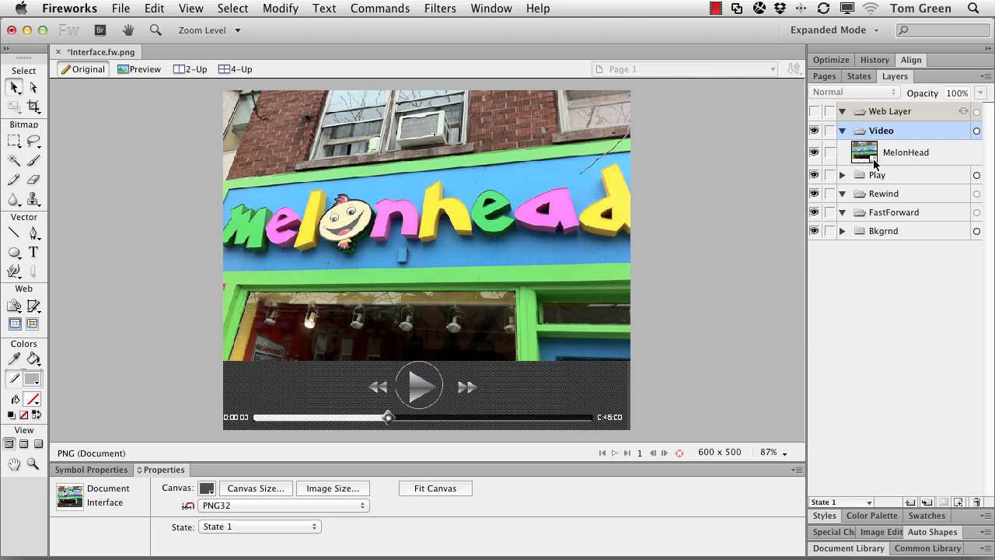
click(420, 386)
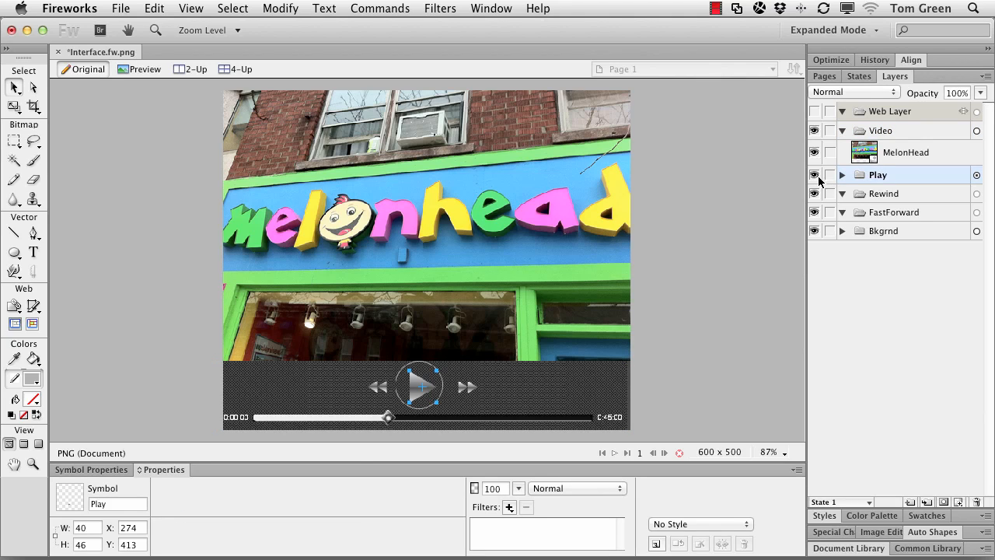
click(841, 174)
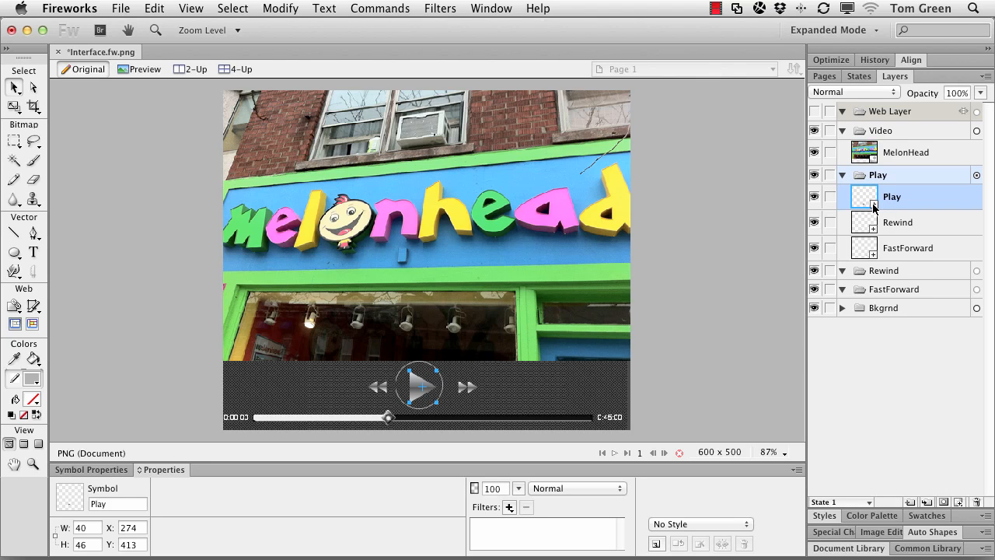
mouse_move(839, 311)
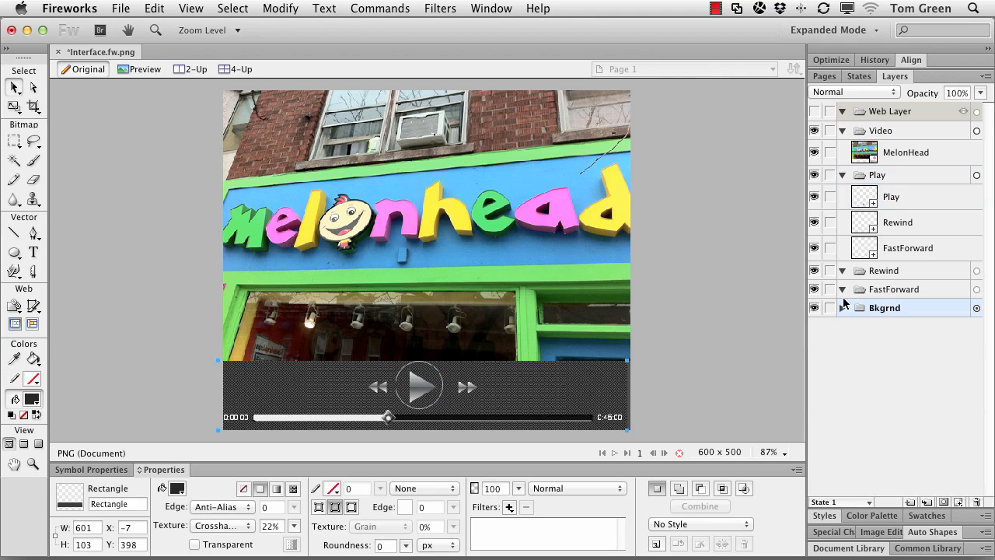
Expand the Bkgrnd layer, select the 0:45:00 time text, and browse the Window panel list
click(841, 308)
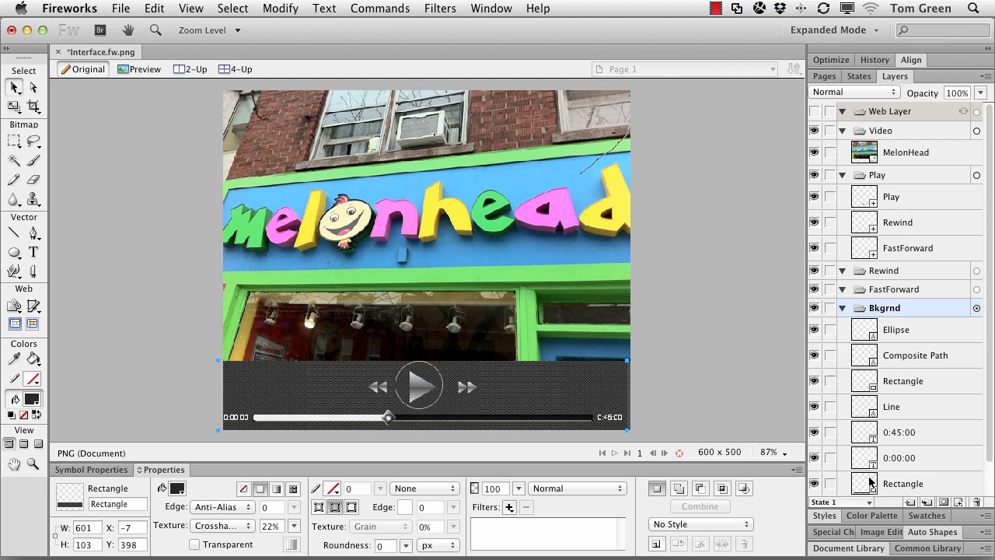
click(611, 418)
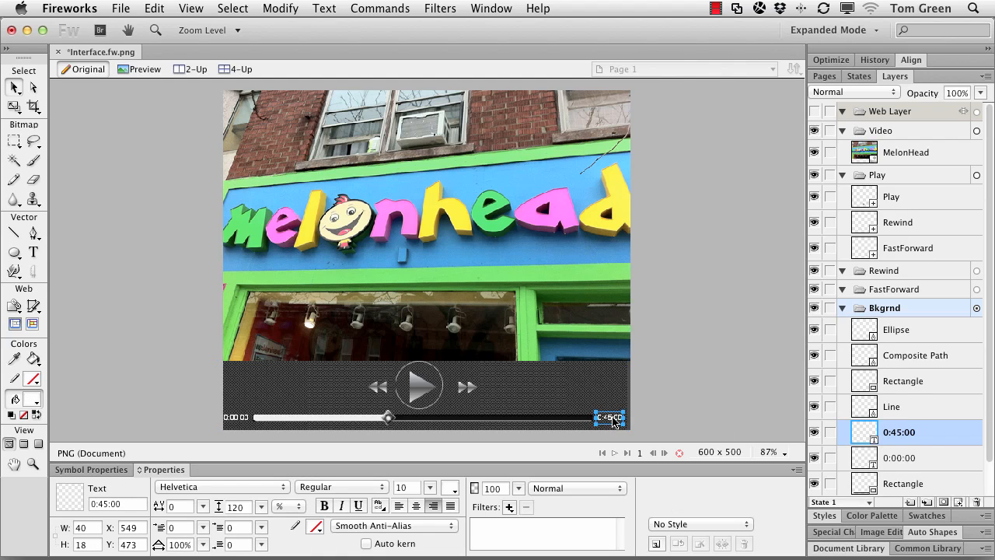
mouse_move(628, 425)
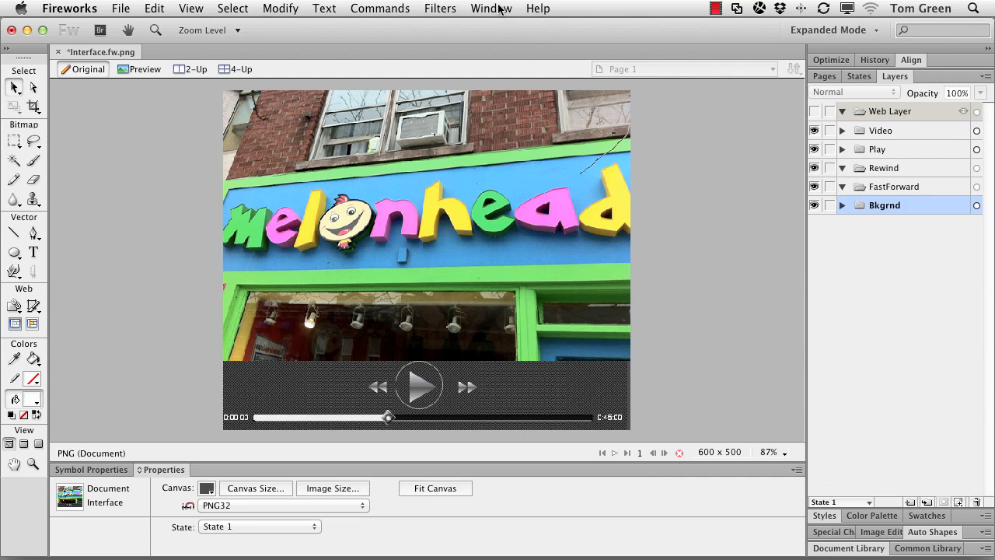
click(491, 8)
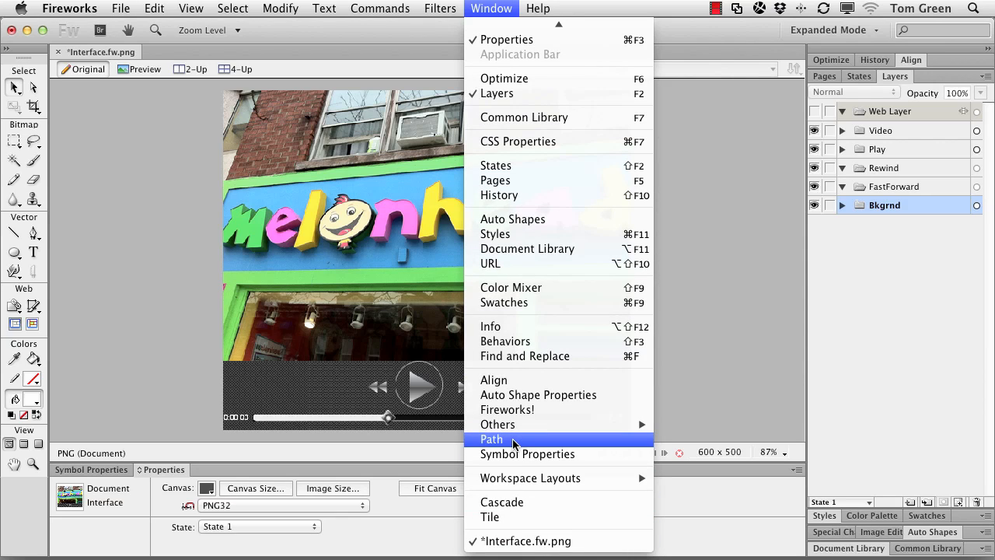
mouse_move(498, 425)
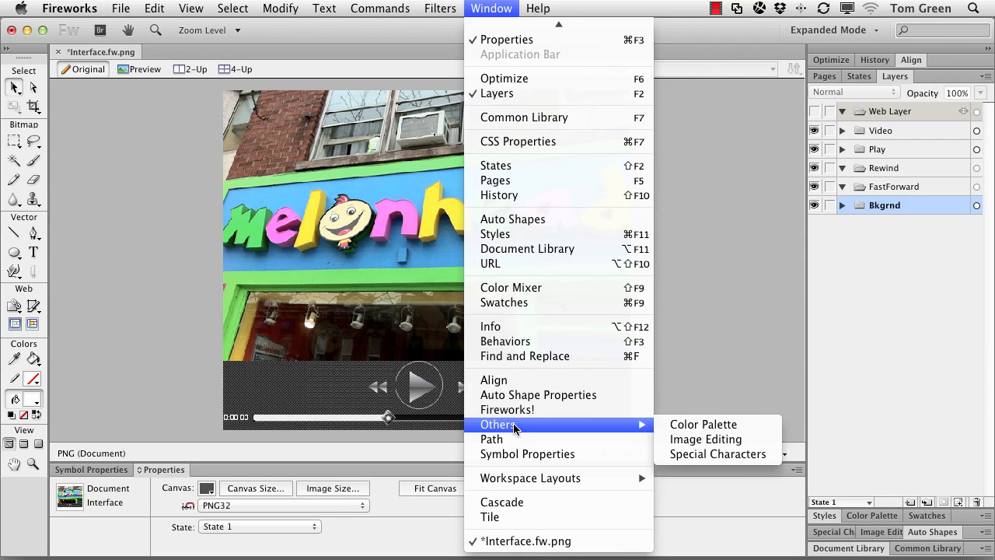
mouse_move(509, 439)
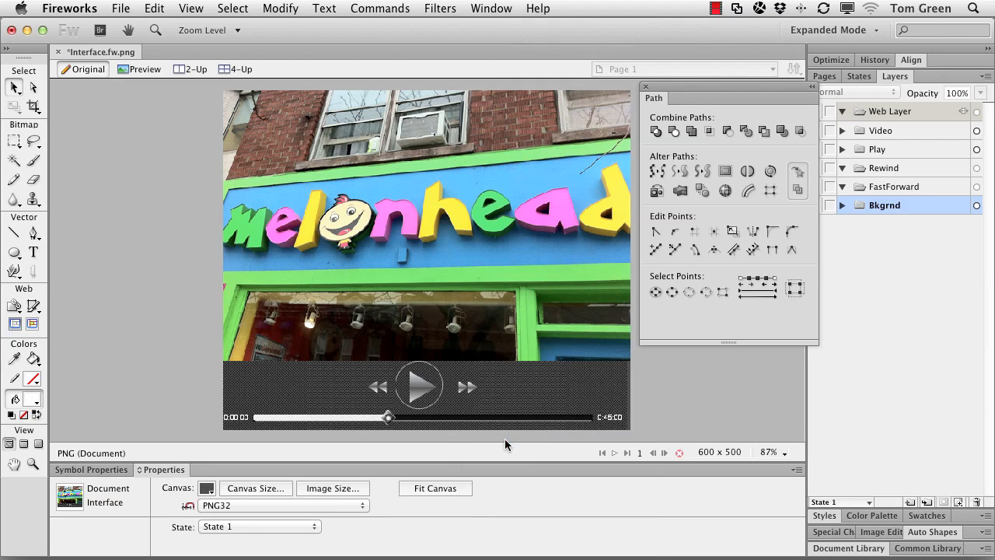
mouse_move(683, 320)
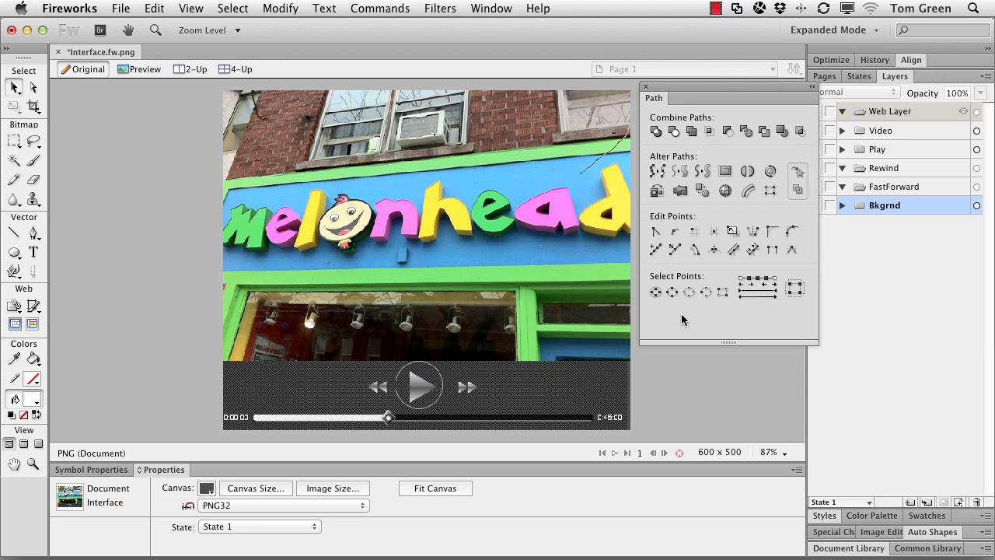
mouse_move(773, 250)
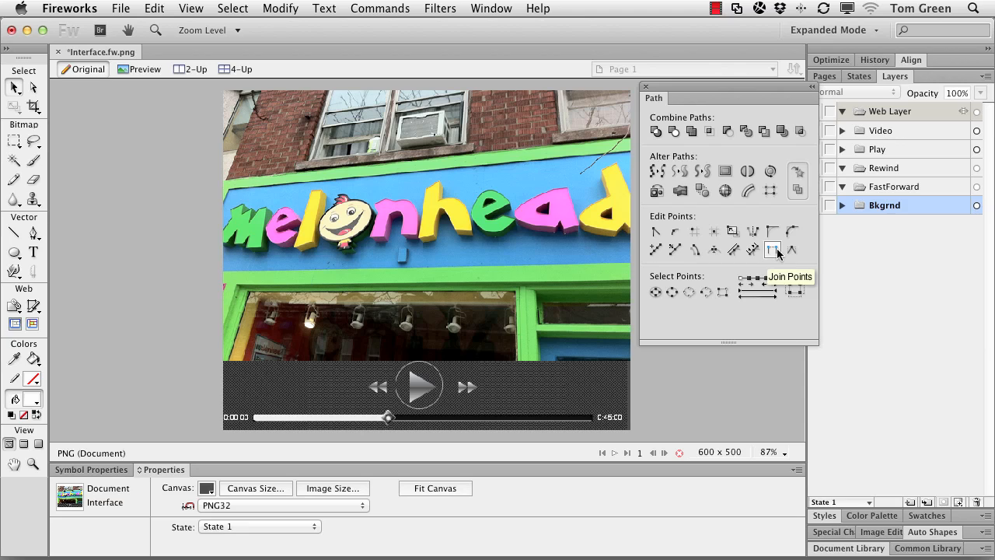
mouse_move(656, 171)
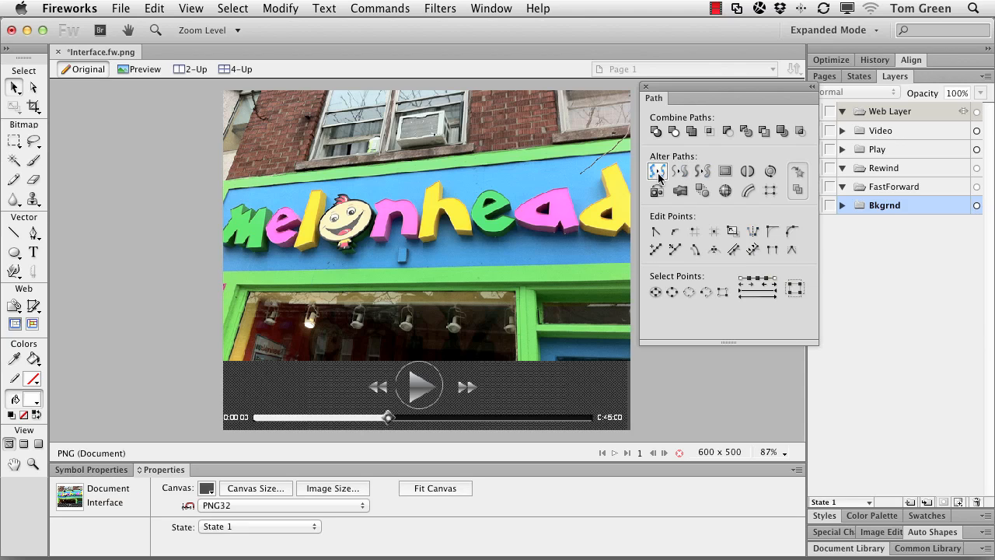
mouse_move(657, 170)
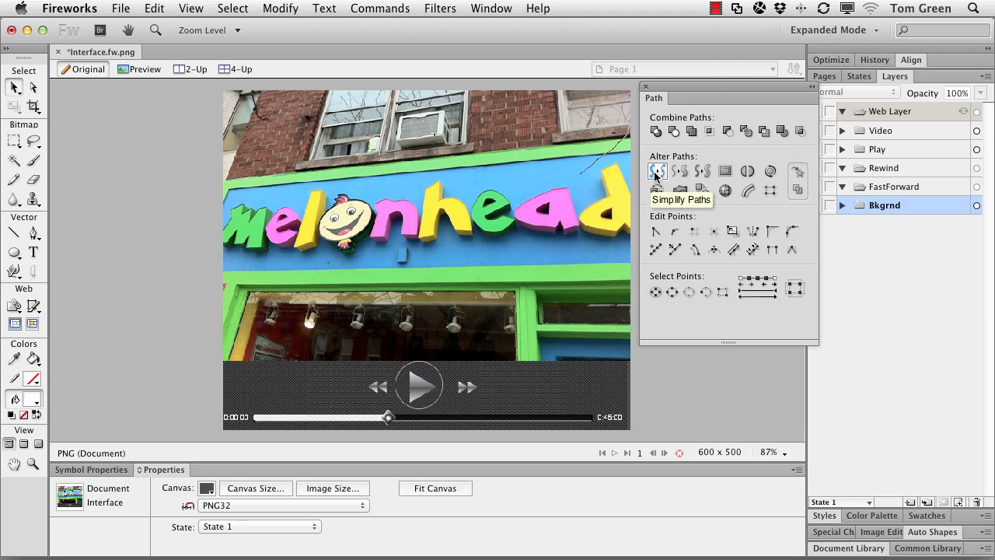
mouse_move(681, 171)
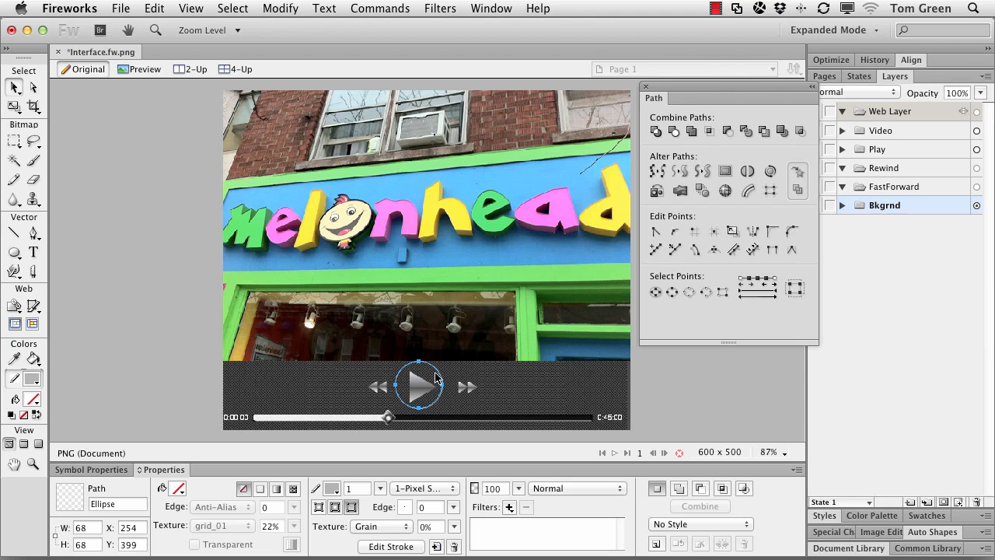
mouse_move(643, 194)
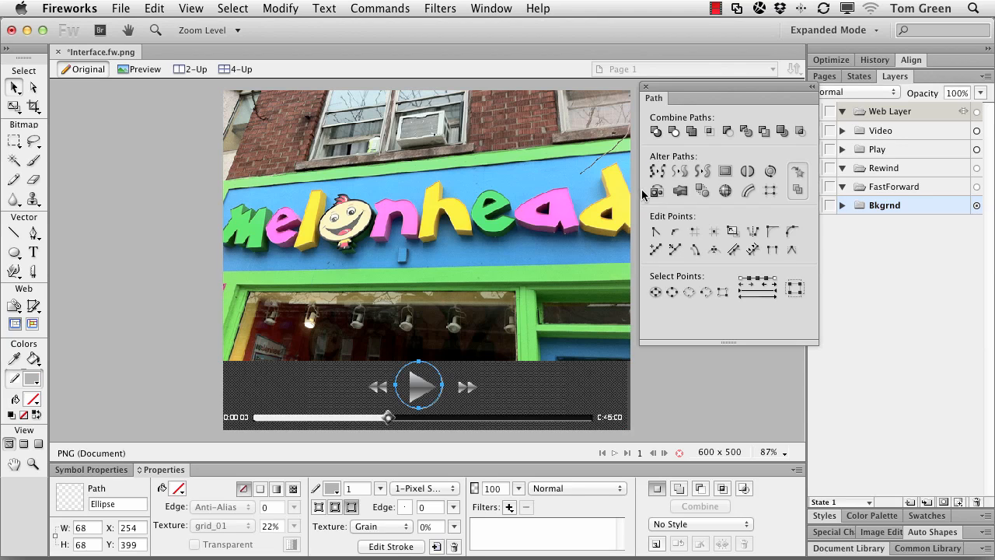
mouse_move(680, 171)
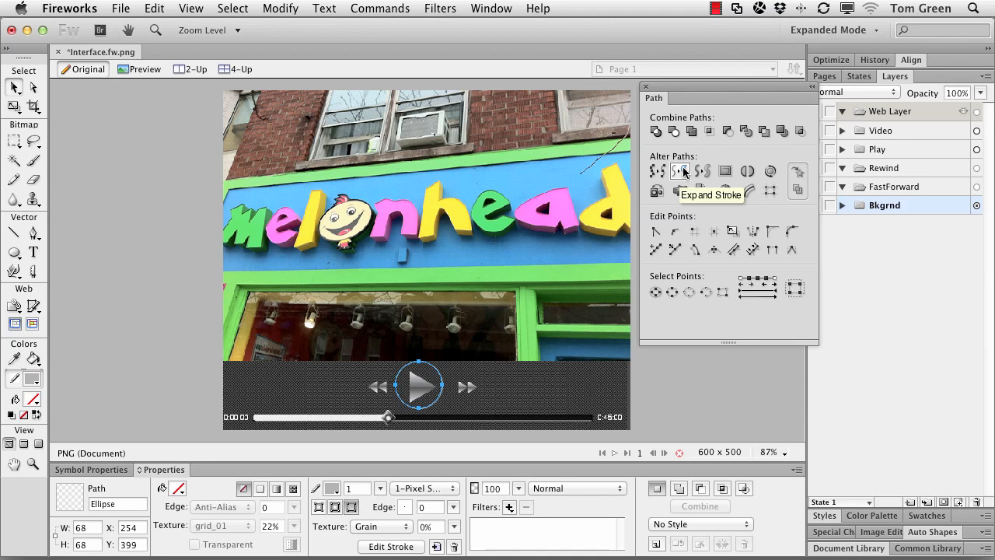
click(680, 170)
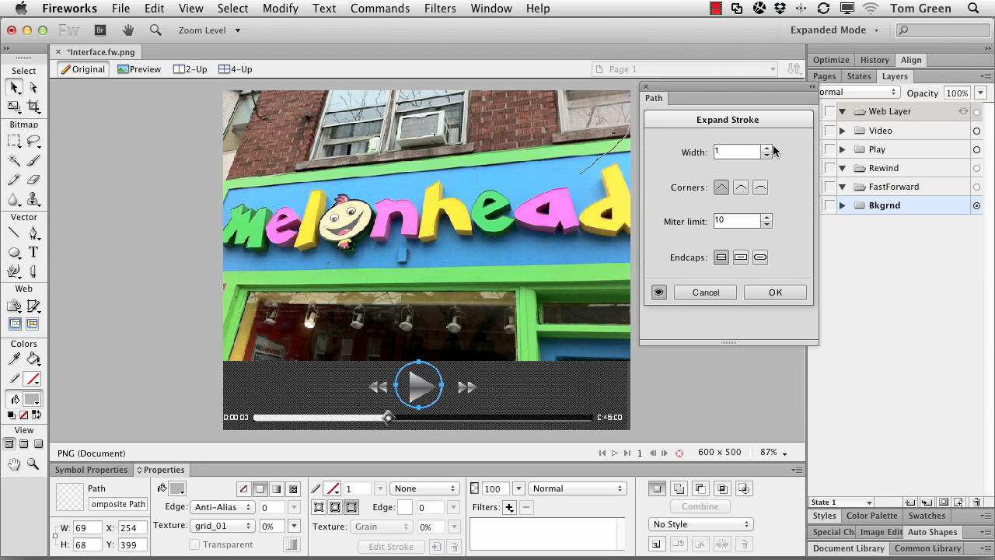
mouse_move(772, 196)
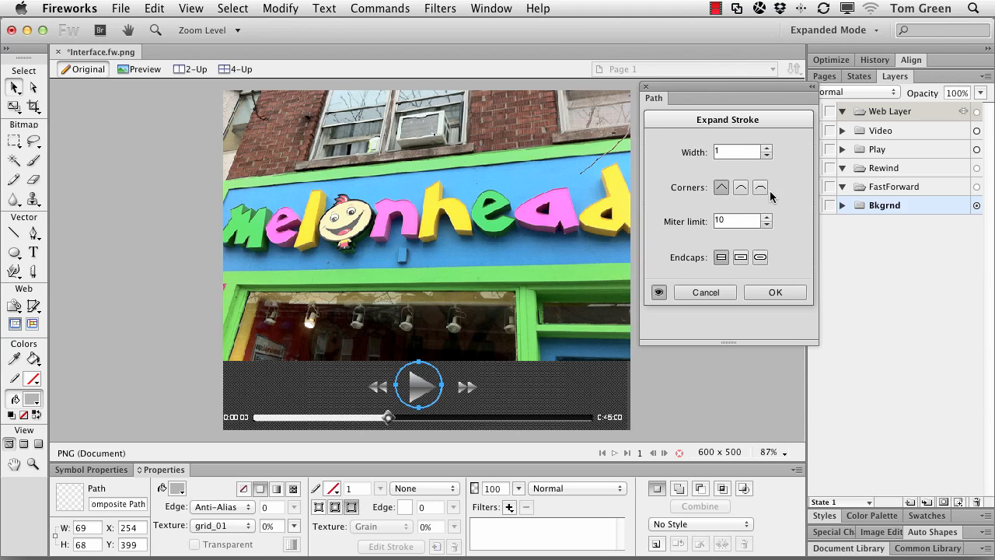
click(721, 256)
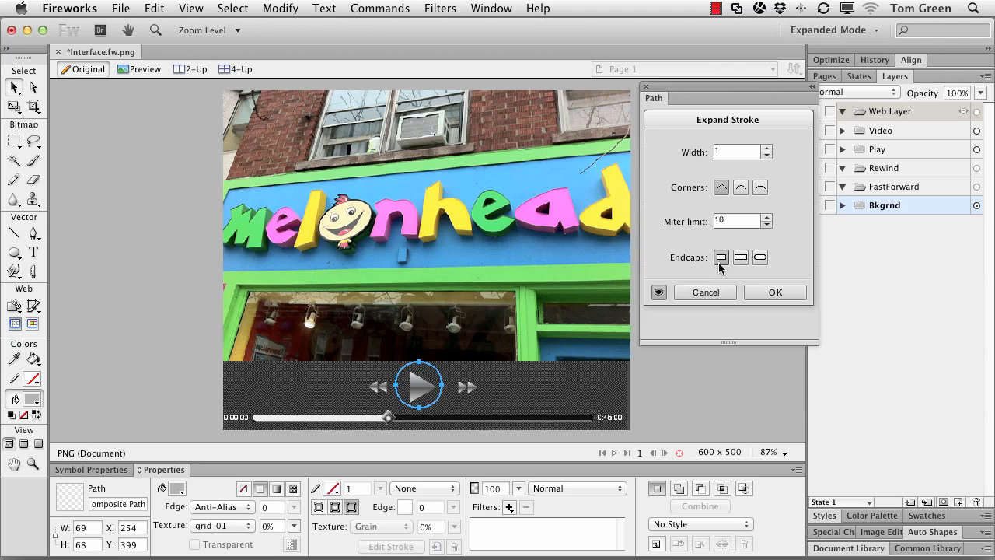
mouse_move(786, 272)
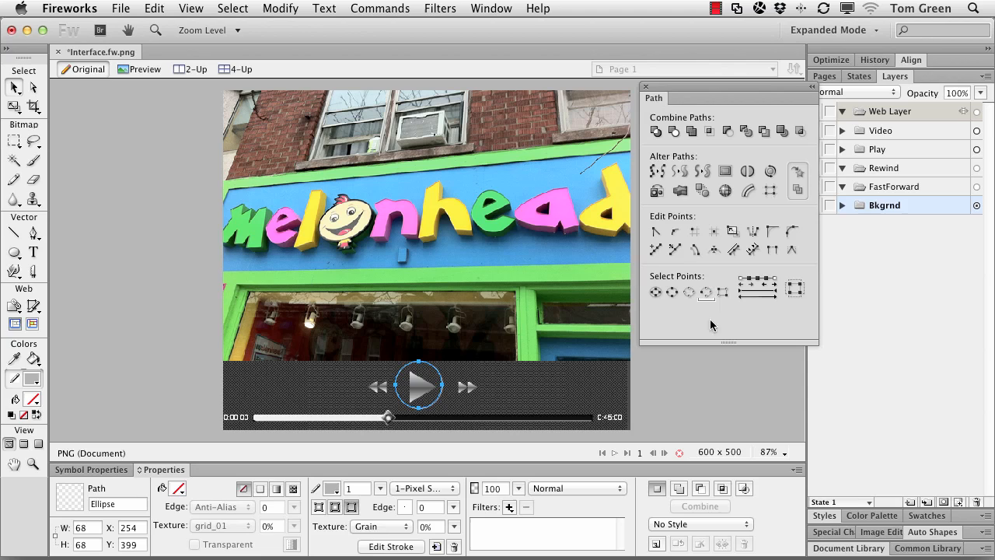
mouse_move(655, 131)
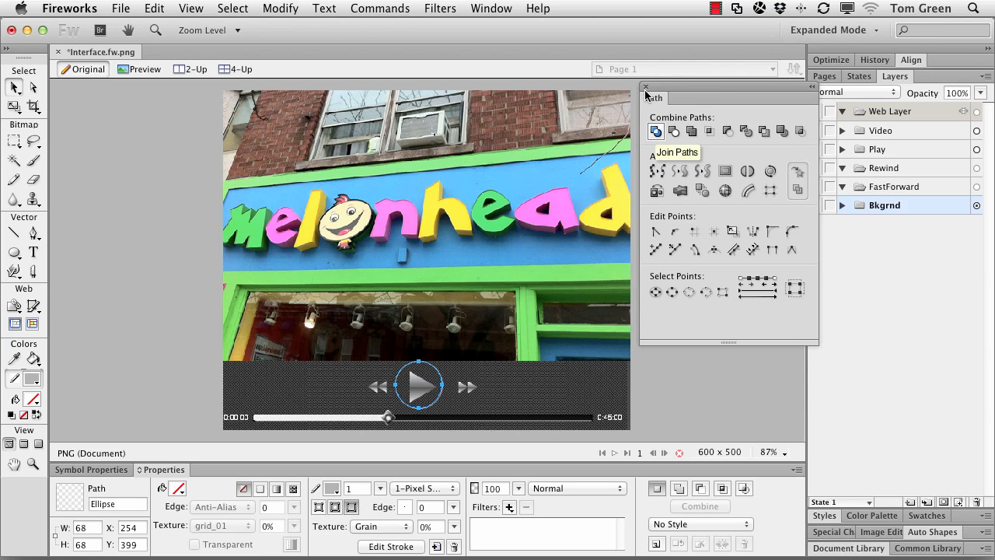
Close the Path panel and browse the Styles panel's button style libraries for Dark Chrome Styles
click(645, 87)
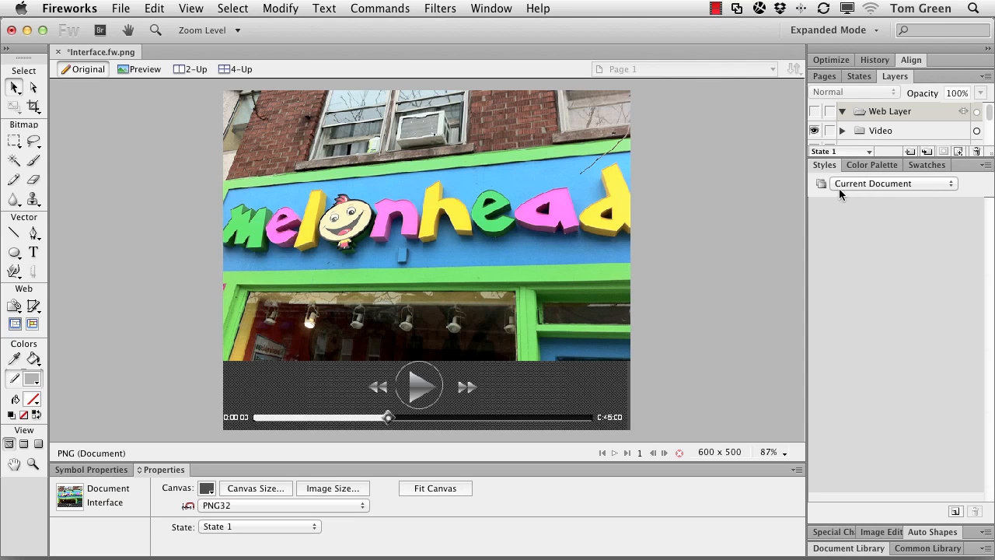
mouse_move(503, 34)
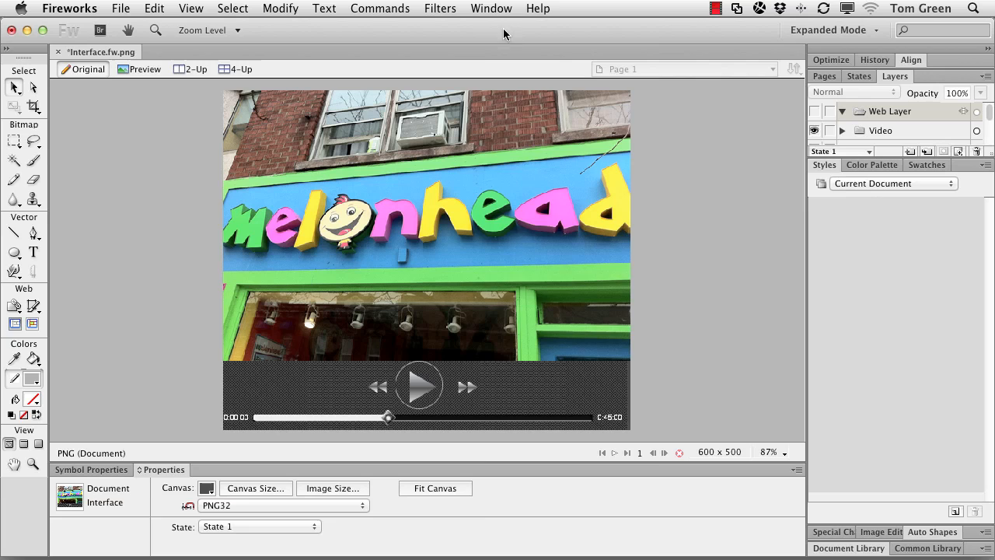
click(491, 9)
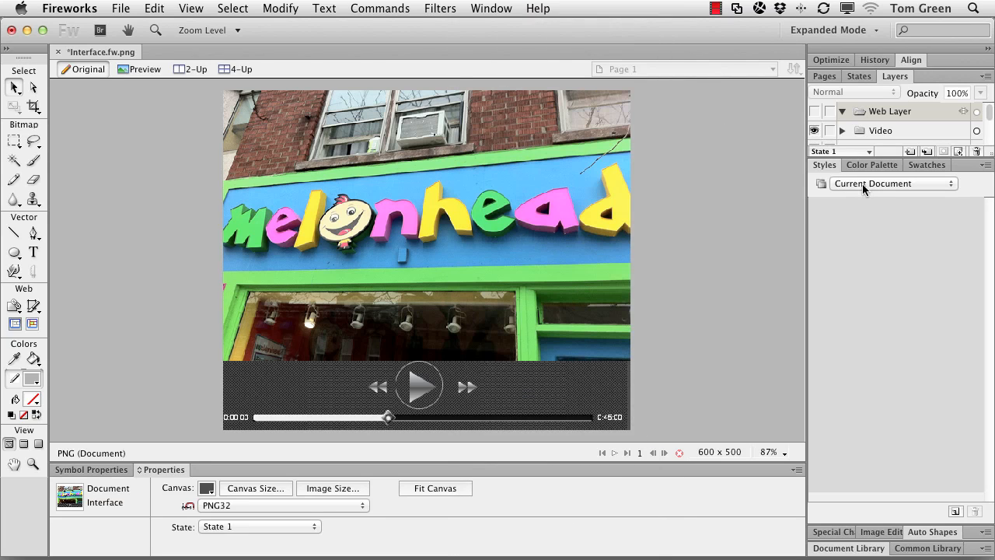
click(892, 183)
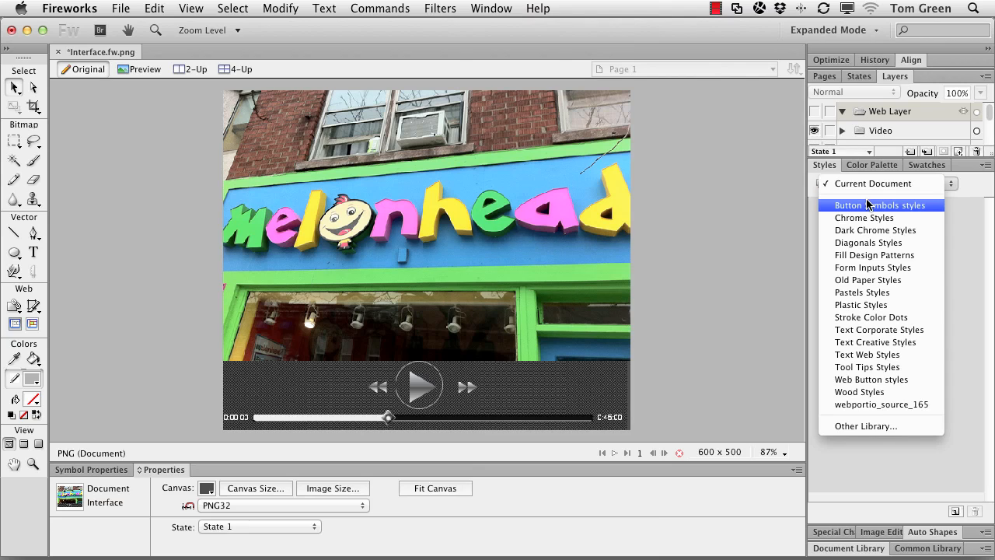
click(880, 205)
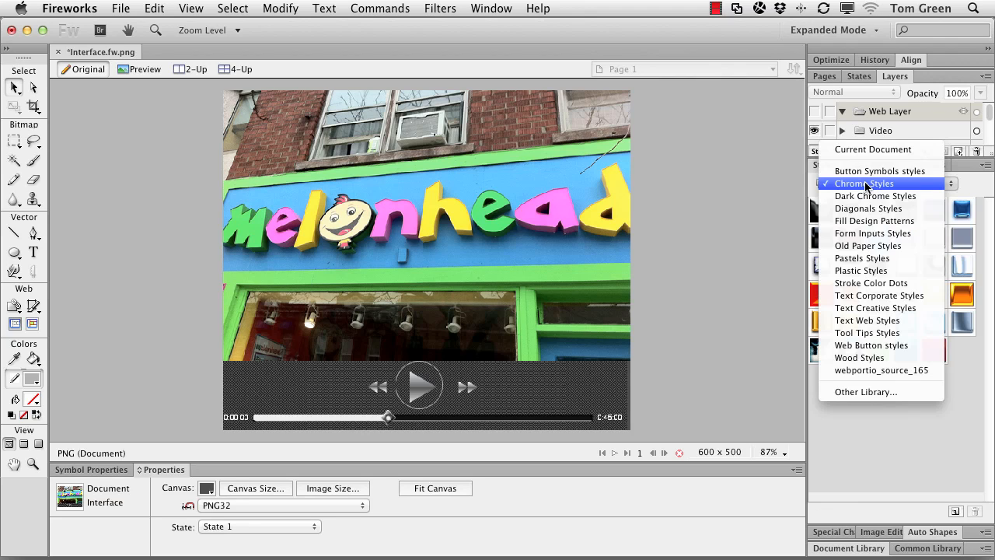
click(874, 195)
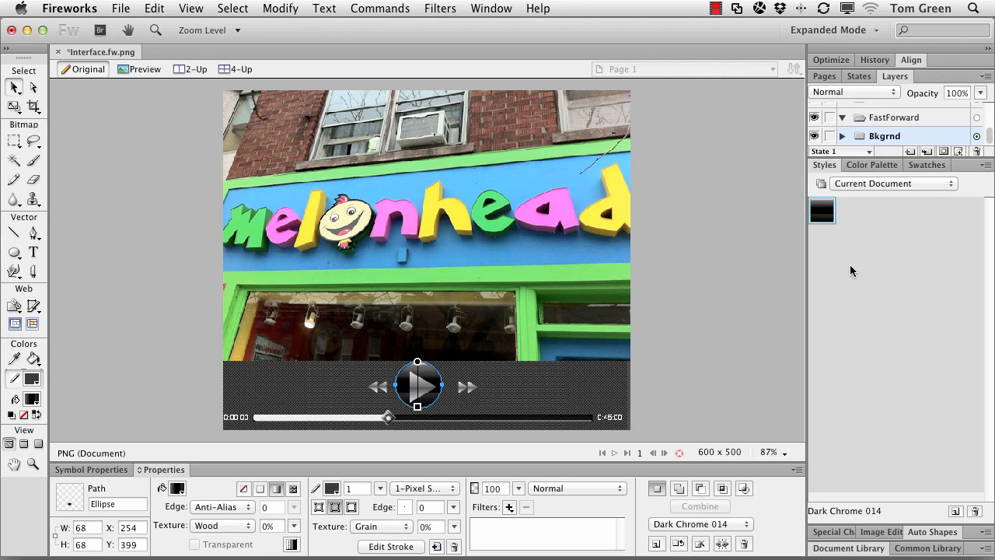
click(893, 182)
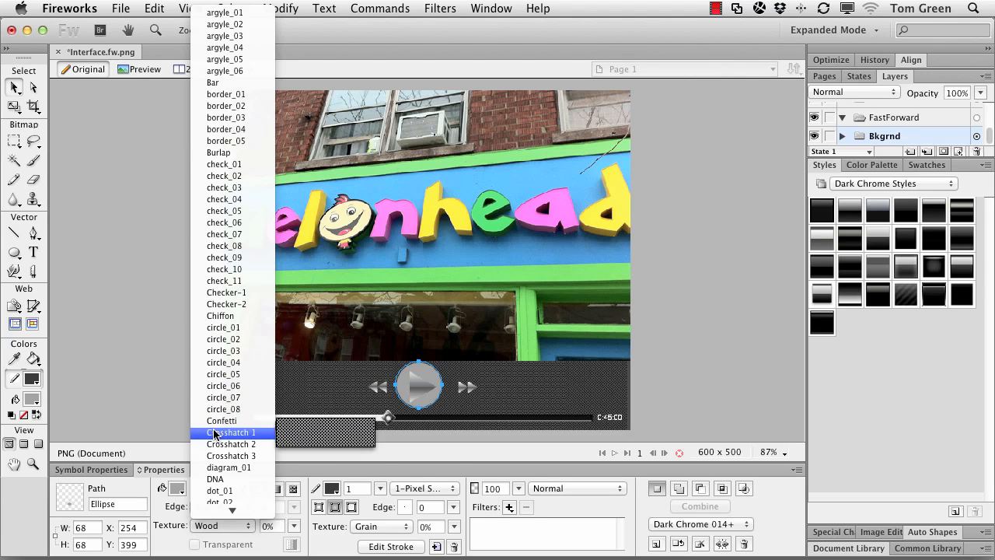
Give the play circle's fill a Crosshatch 1 texture, adjust its amount, and reselect the circle
click(233, 432)
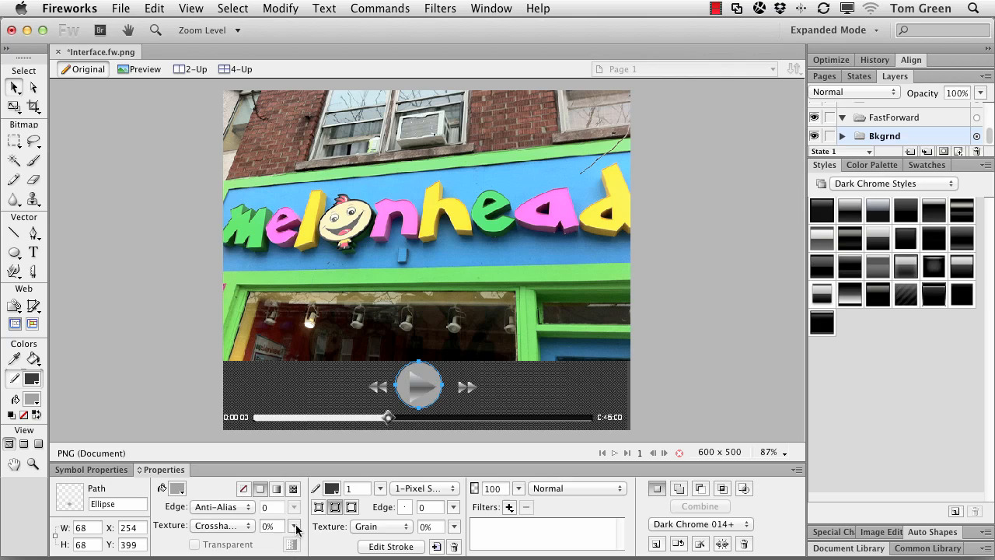
click(328, 488)
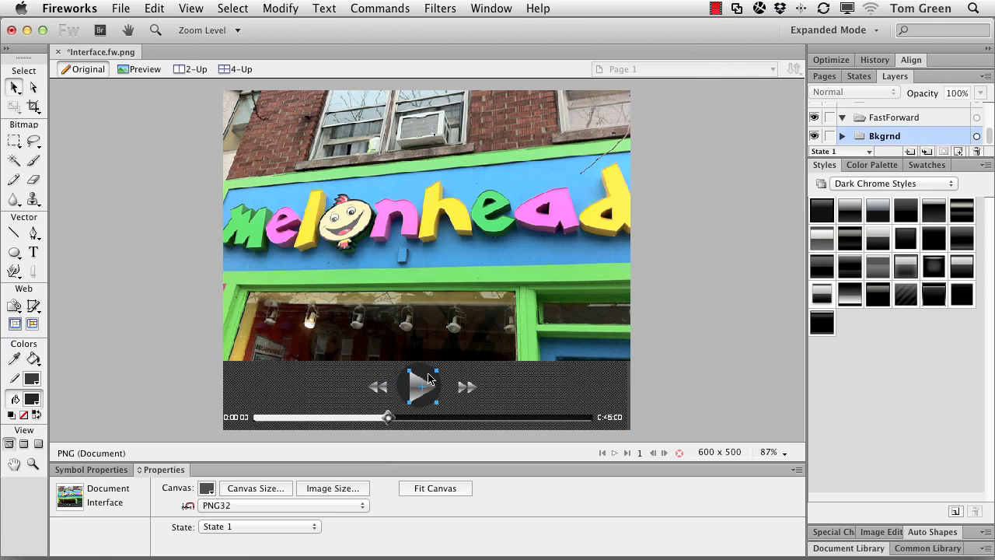
click(419, 385)
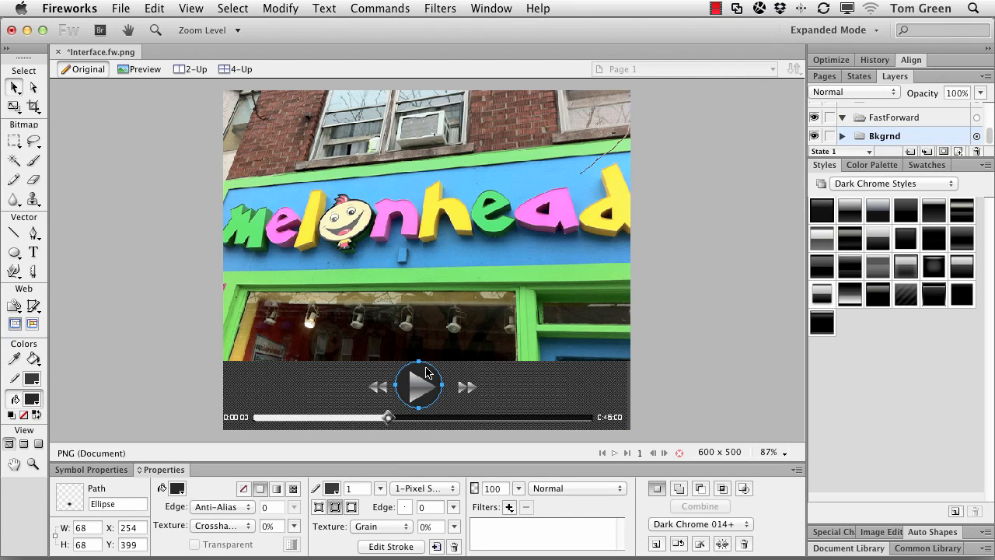
mouse_move(957, 514)
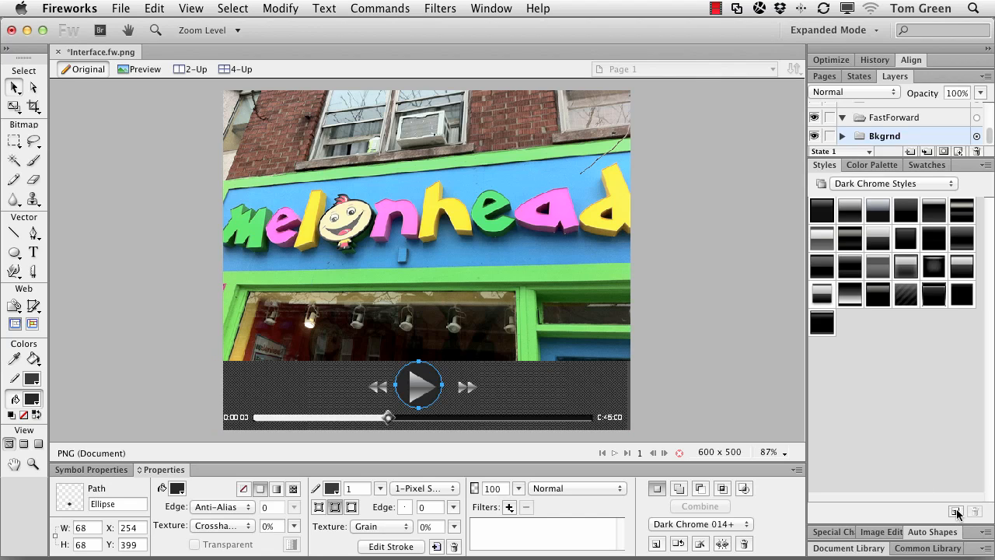
Save the circle's fill, stroke and effects as a new style named 'Rounded'
click(956, 511)
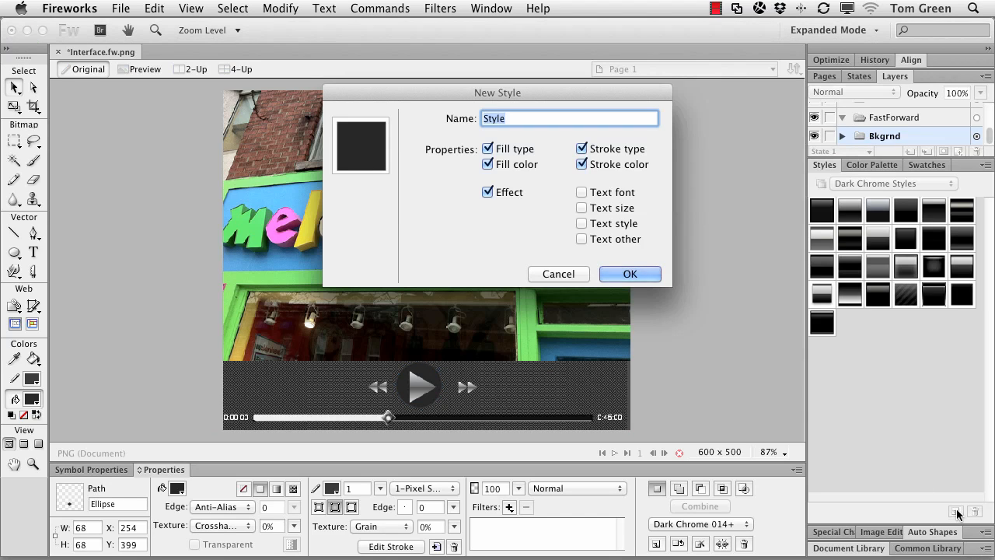
mouse_move(957, 513)
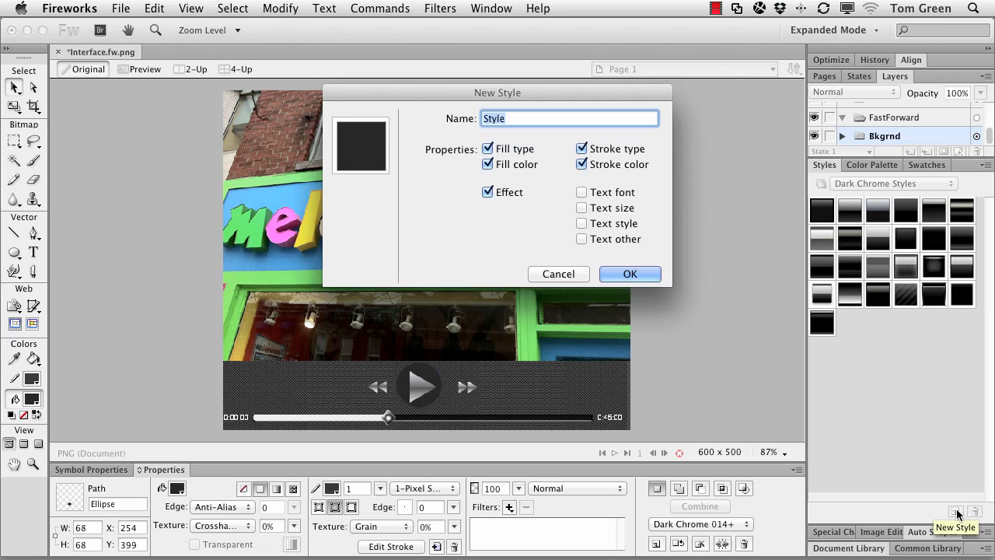
text(R)
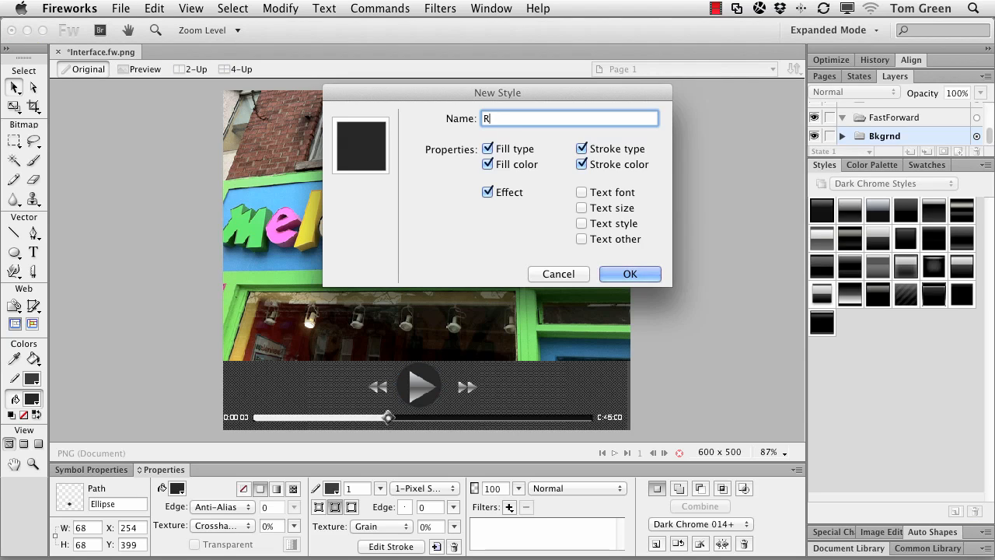
text(ounded)
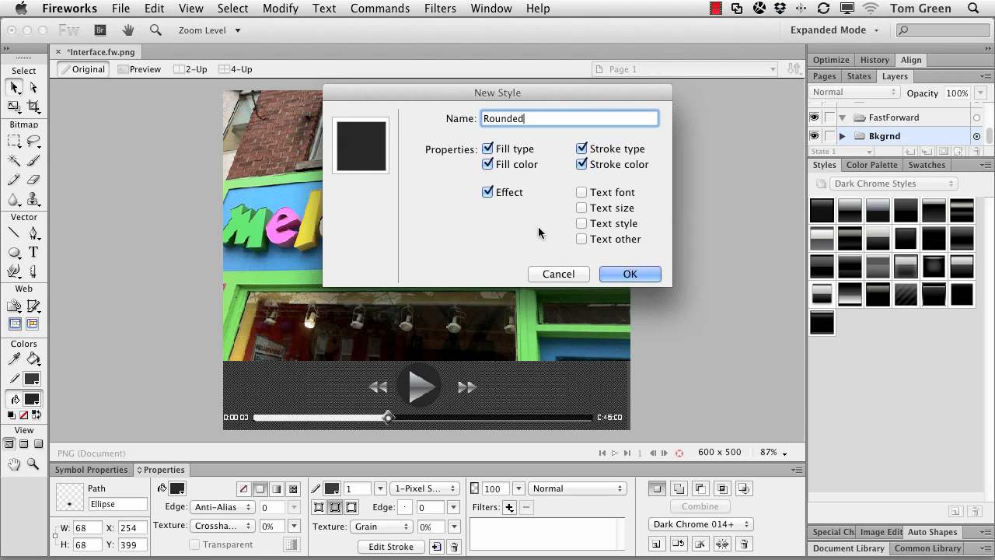
click(630, 274)
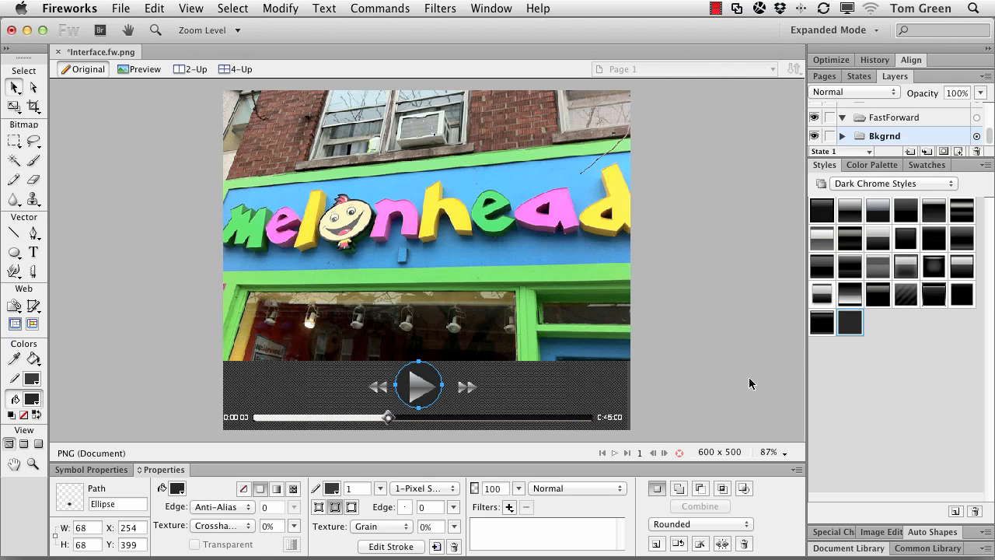
Dismiss the style library list and apply the Rounded swatch to the circle
click(893, 184)
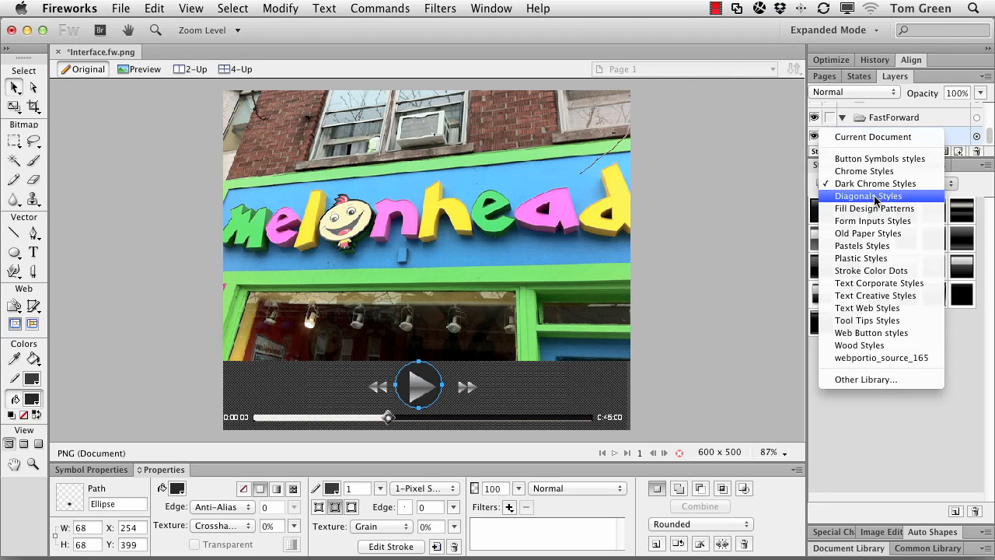
click(868, 195)
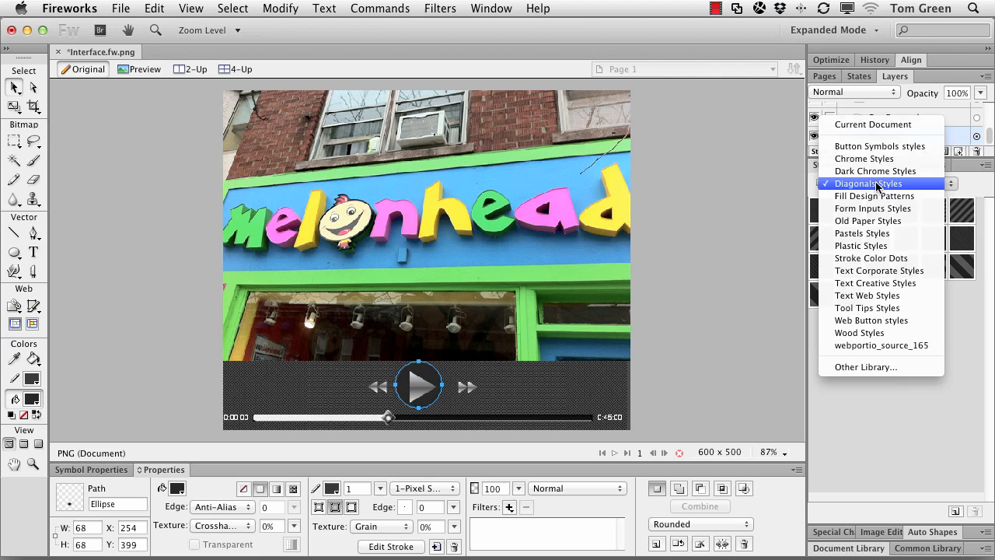
click(873, 170)
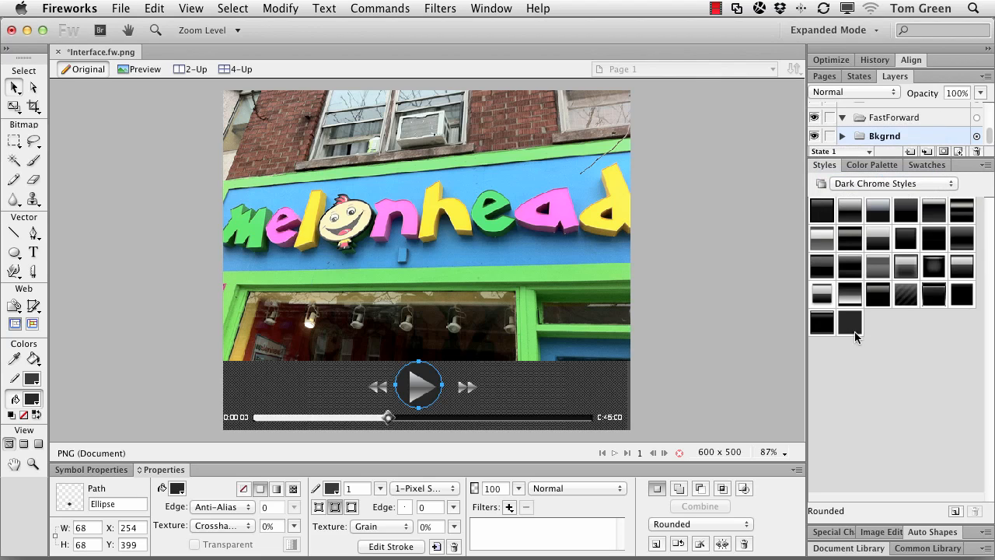
mouse_move(857, 333)
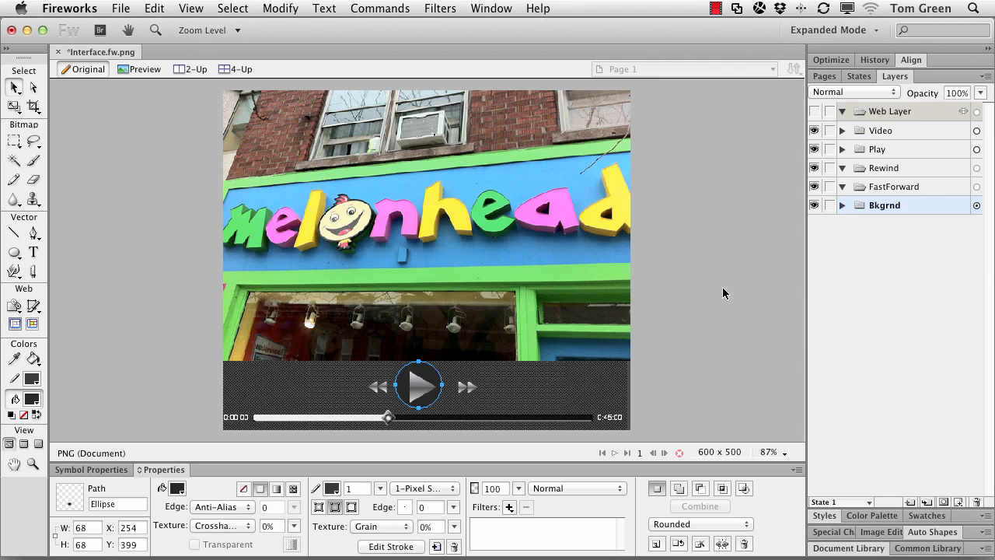
click(884, 205)
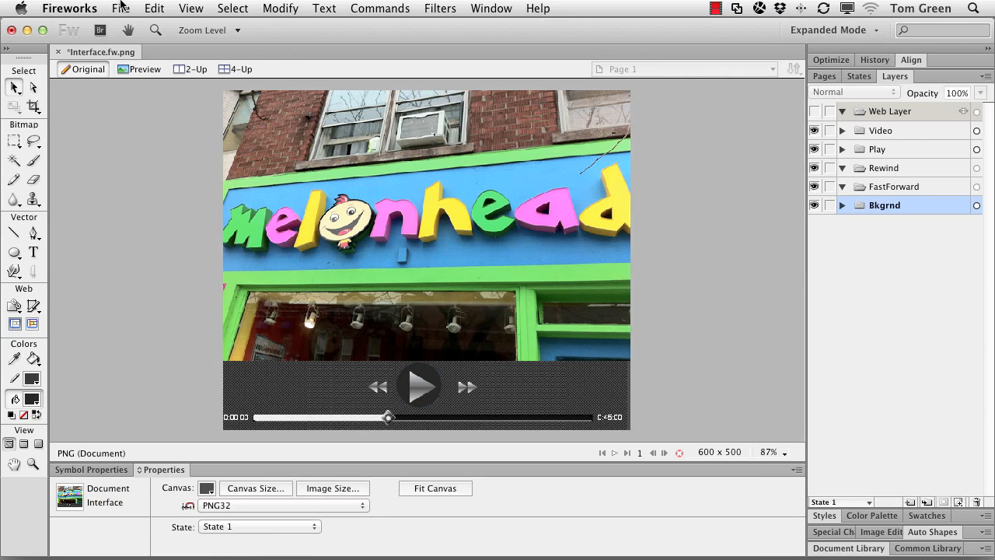
click(120, 8)
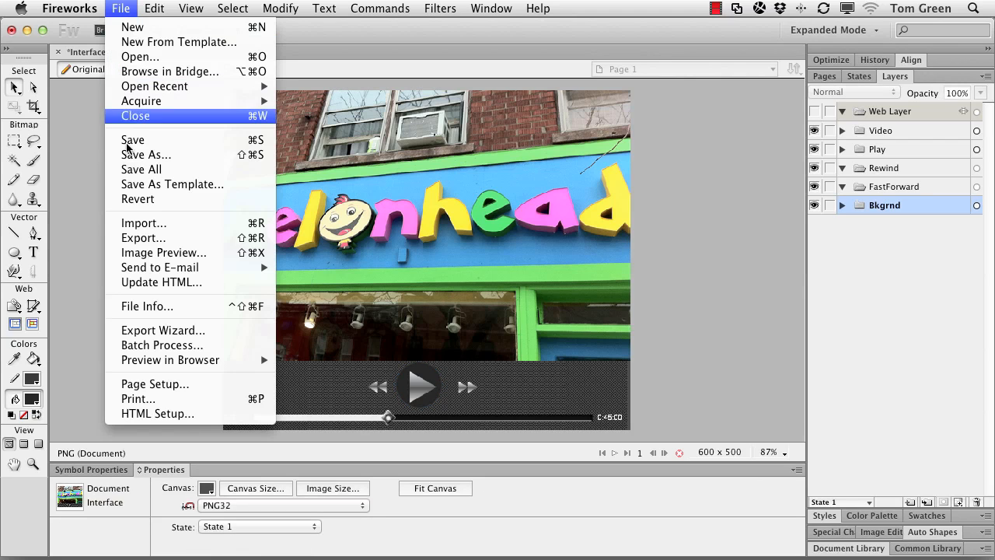
click(132, 140)
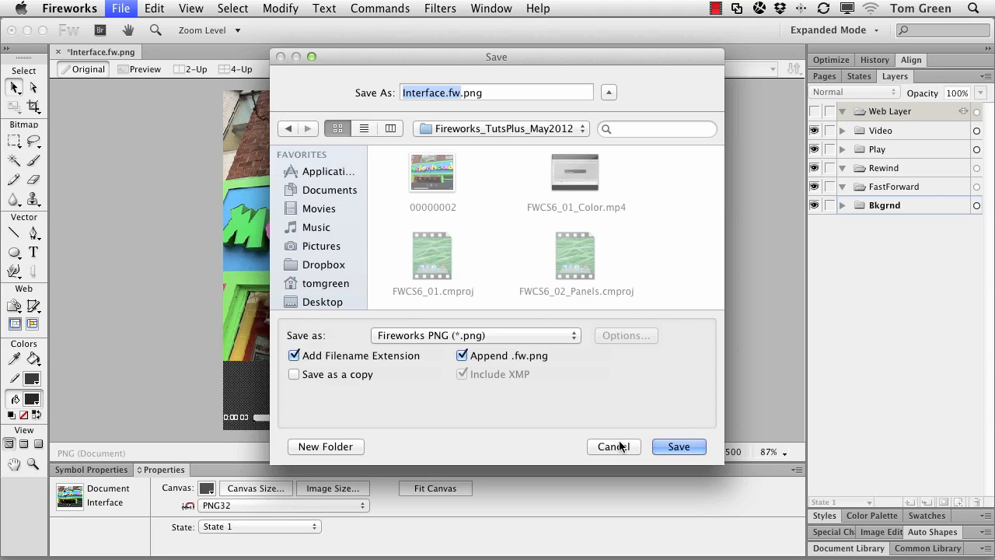
click(678, 446)
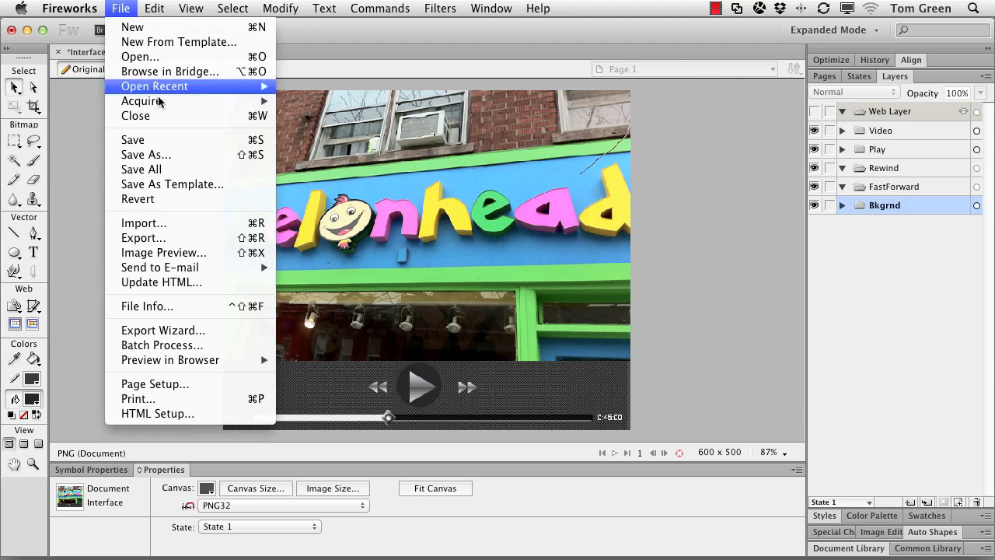
click(635, 244)
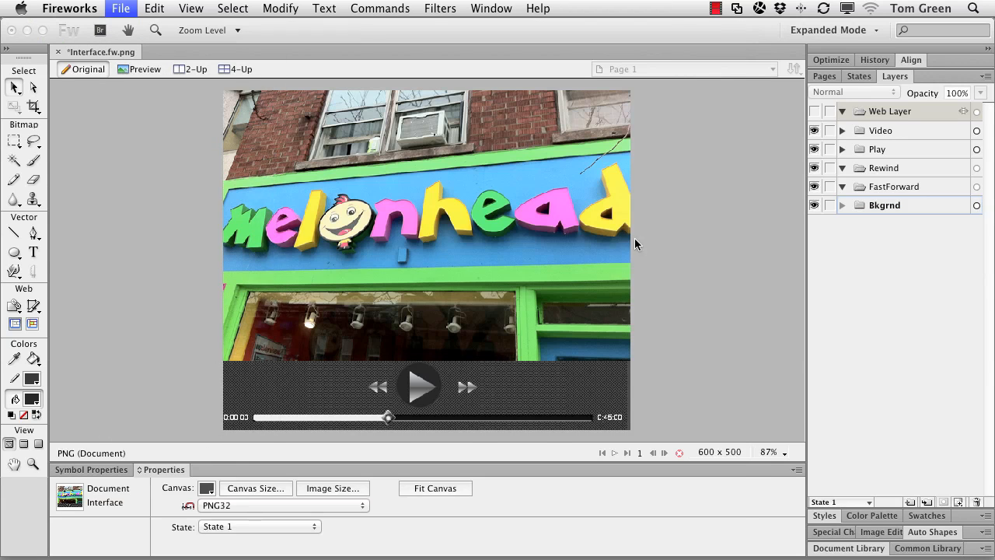
click(120, 9)
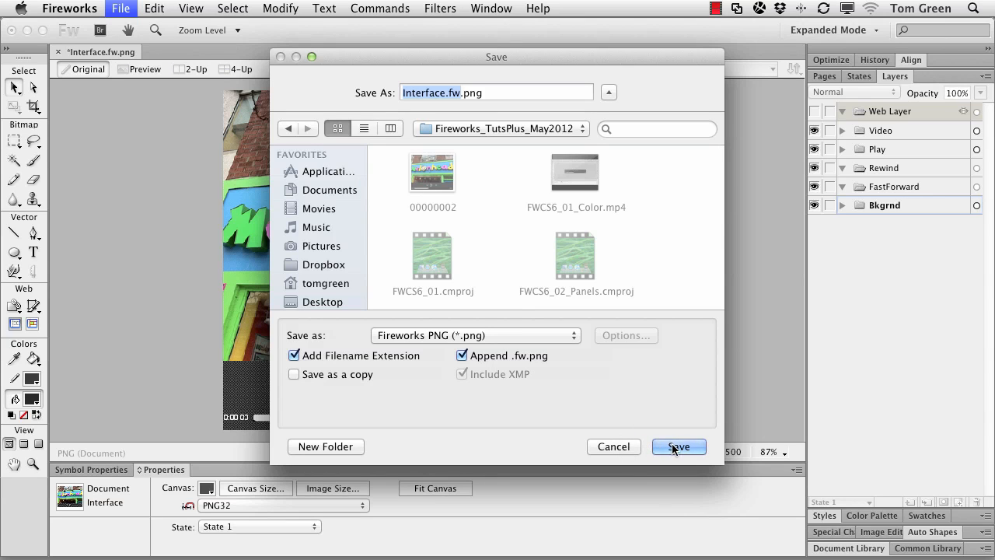
click(678, 446)
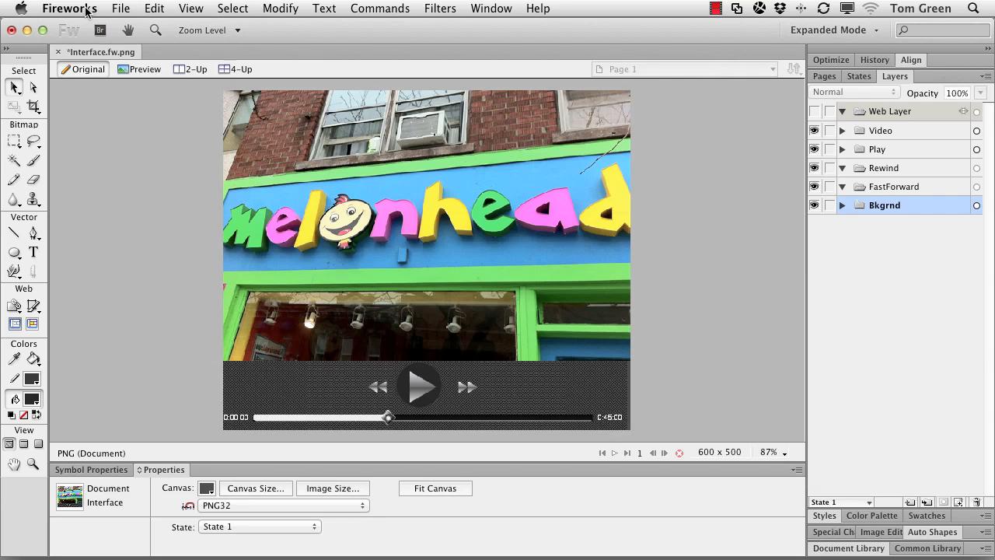
click(69, 9)
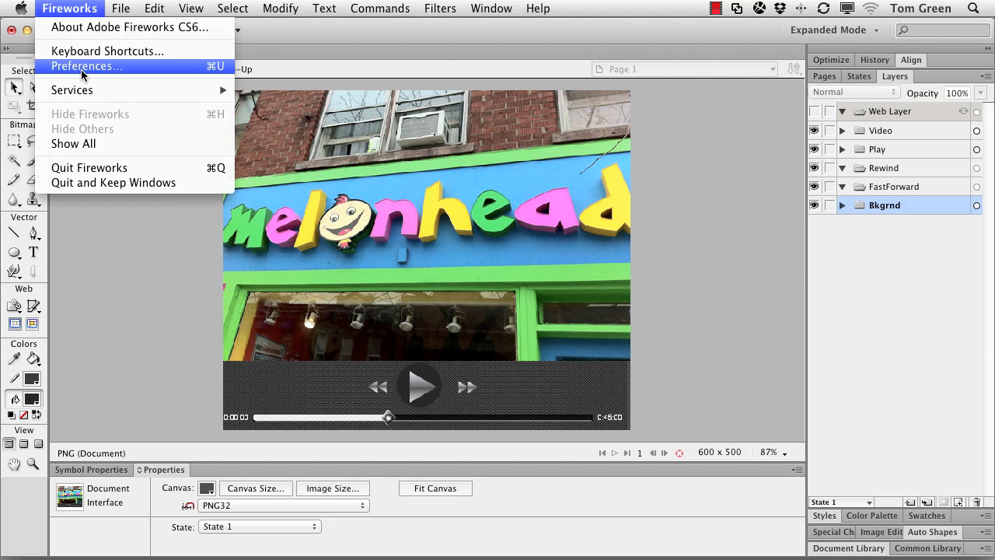
click(86, 66)
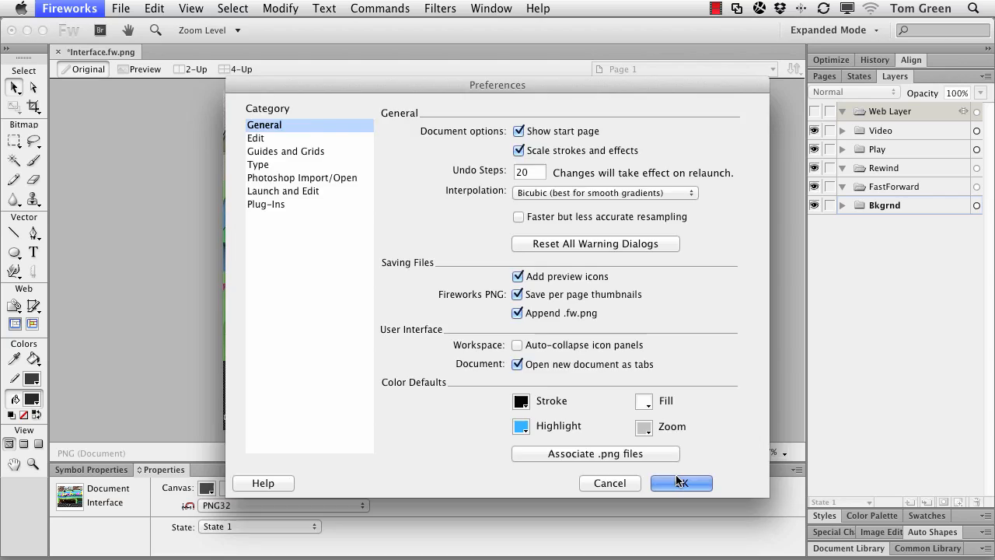
click(681, 483)
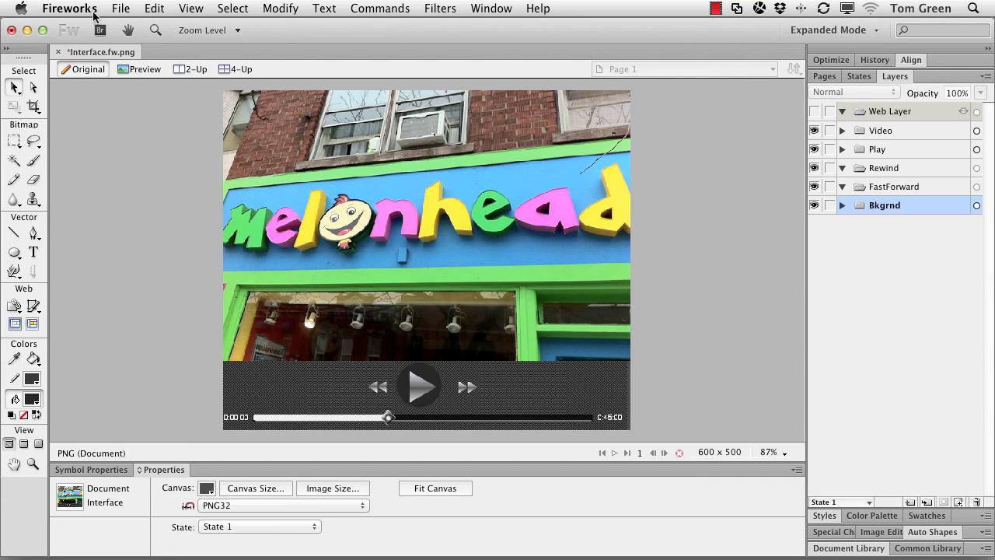
click(121, 9)
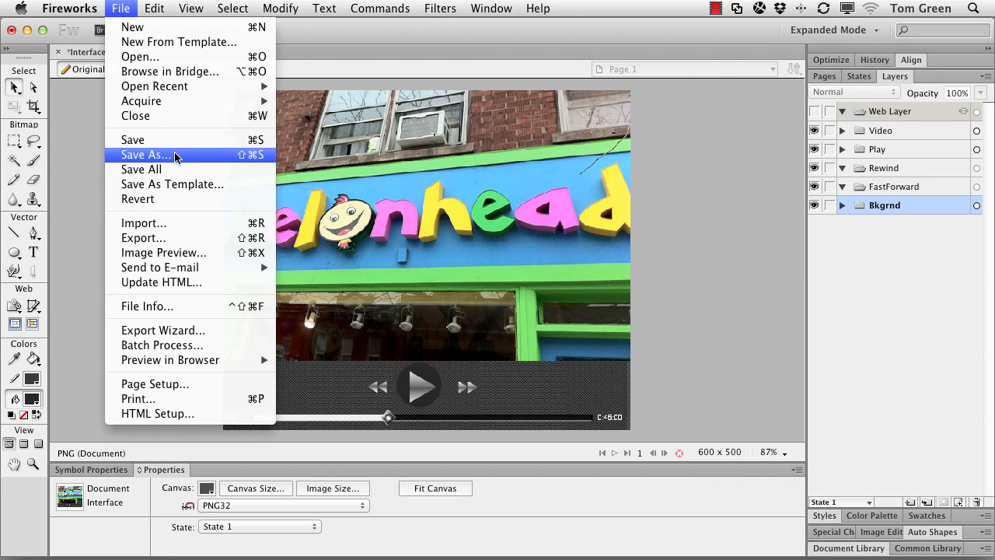
click(146, 155)
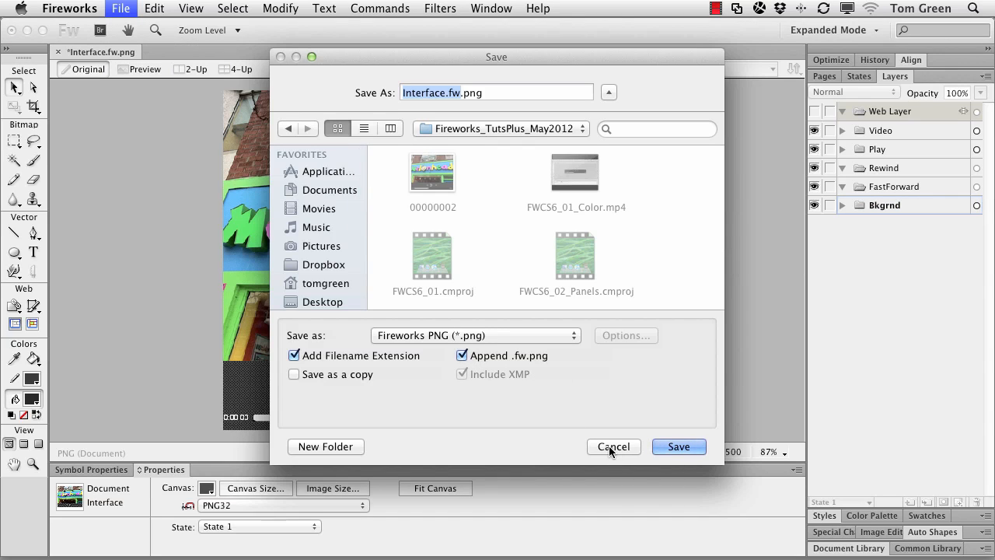
click(677, 446)
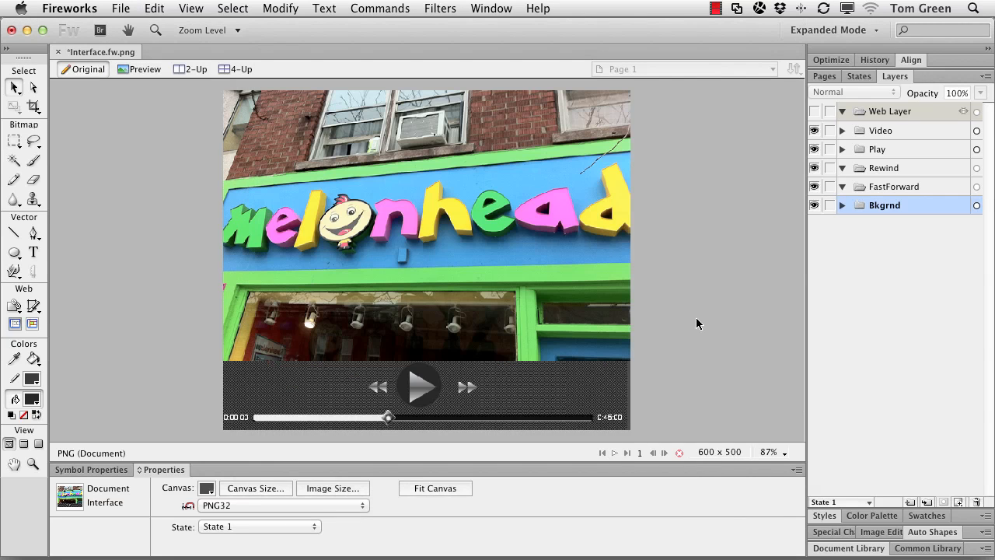